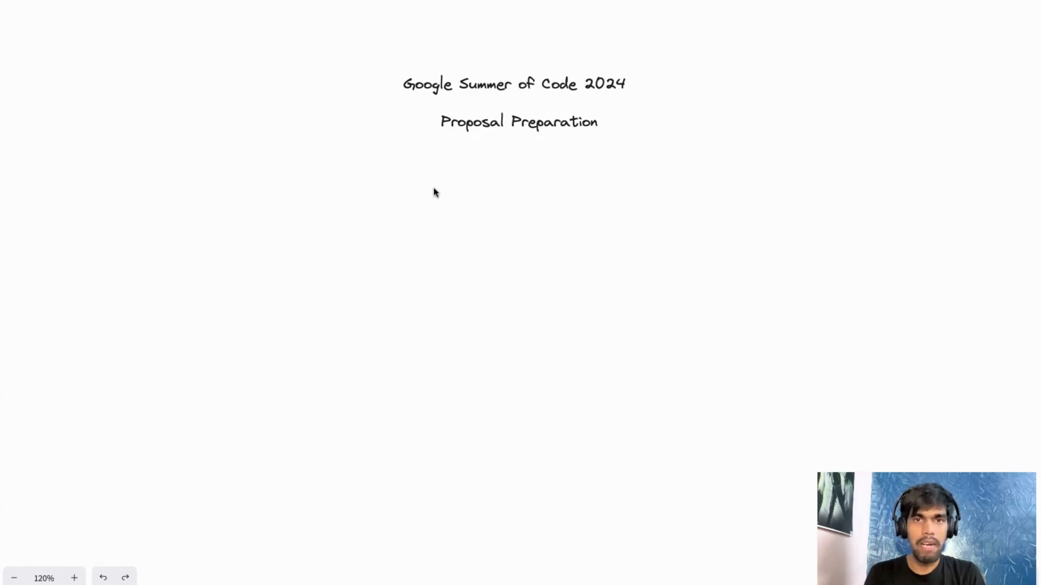
pyautogui.moveTo(425, 160)
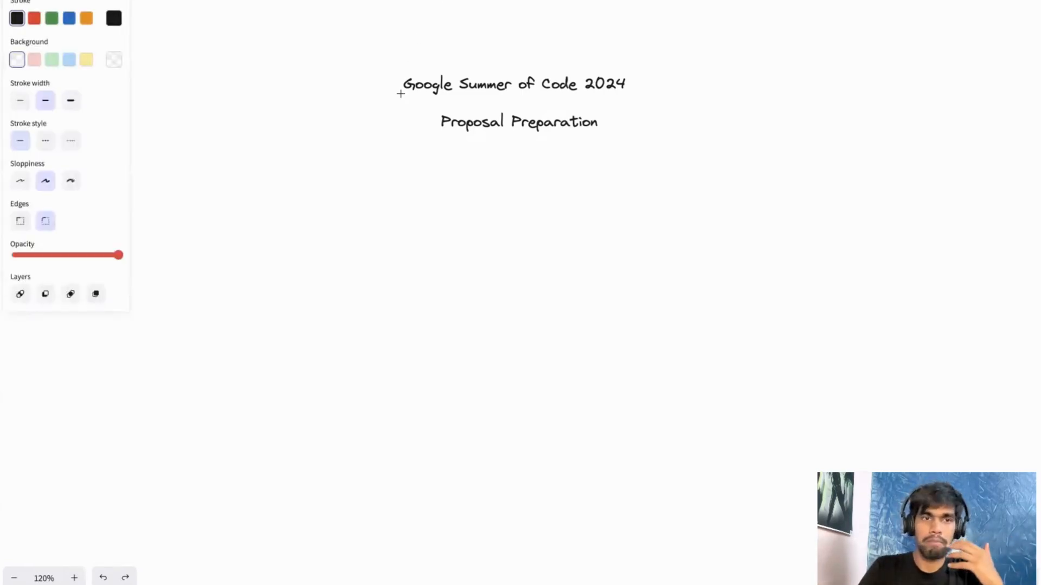
pyautogui.moveTo(346, 162)
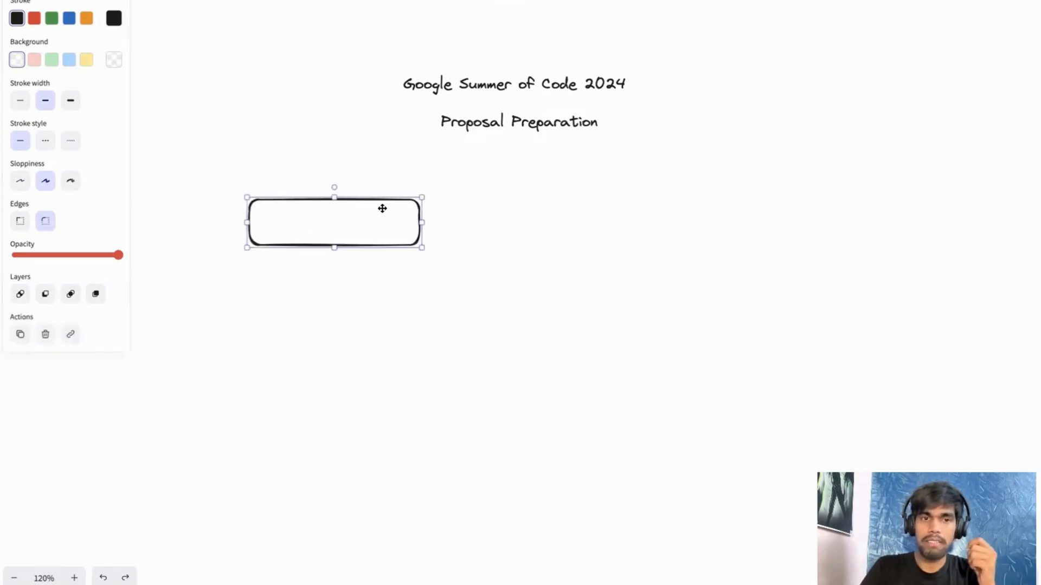
# - Position the new box beneath the title and label it "Tech Stack"
pyautogui.moveTo(381, 208); pyautogui.dragTo(370, 181)
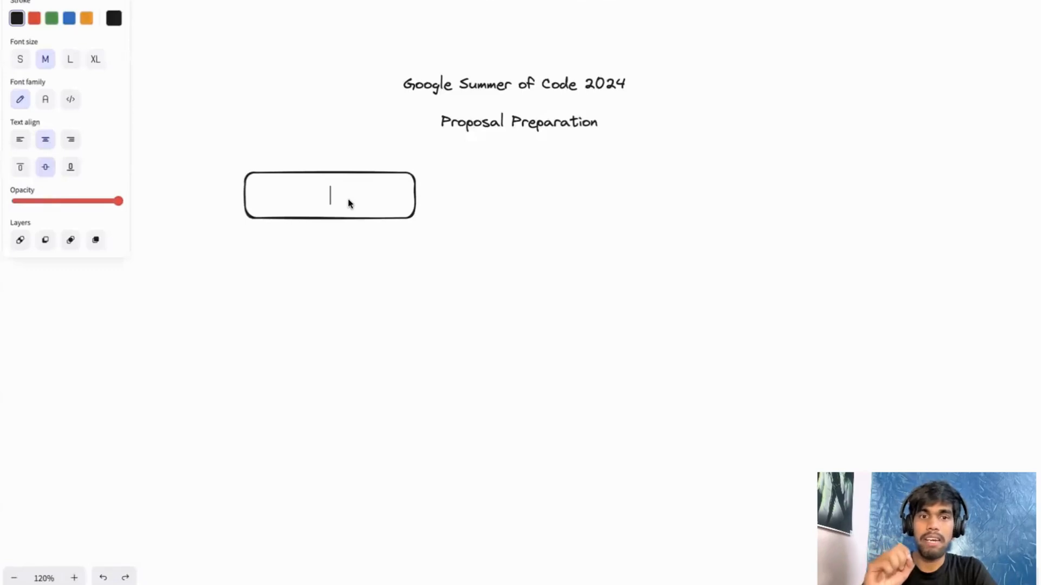
pyautogui.write('Tech')
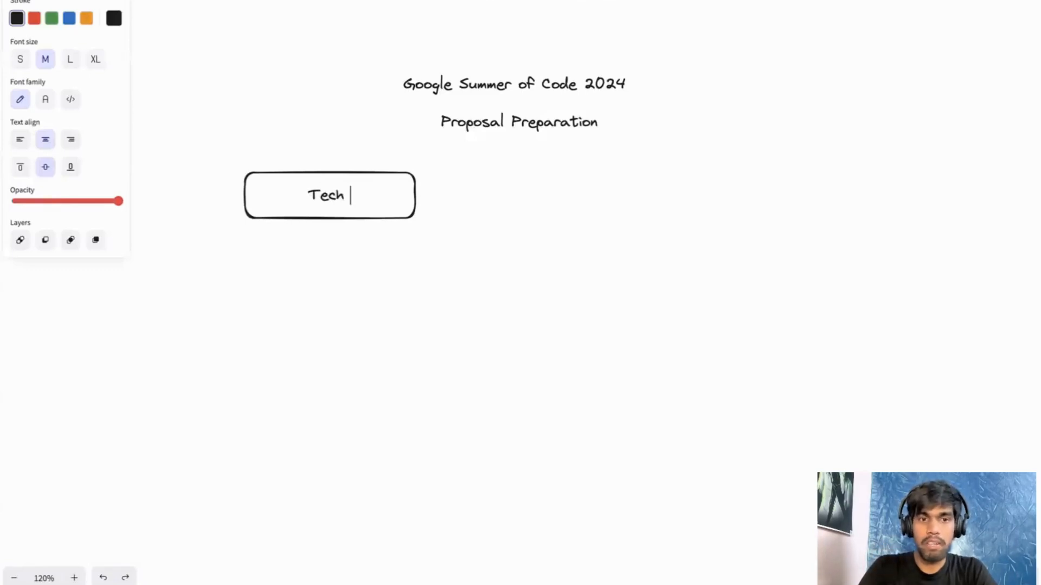
pyautogui.write('Tal')
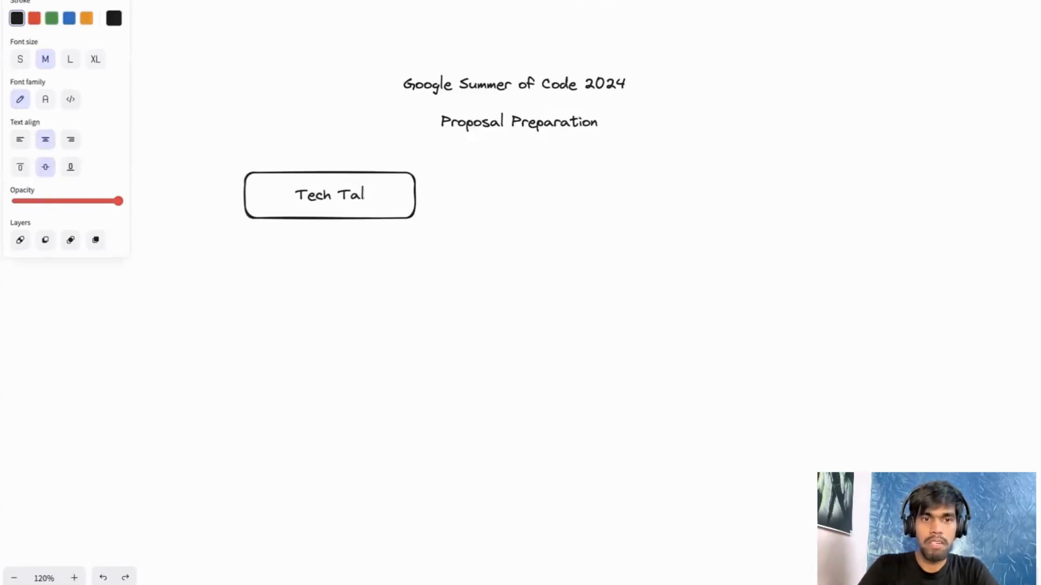
pyautogui.write('ck')
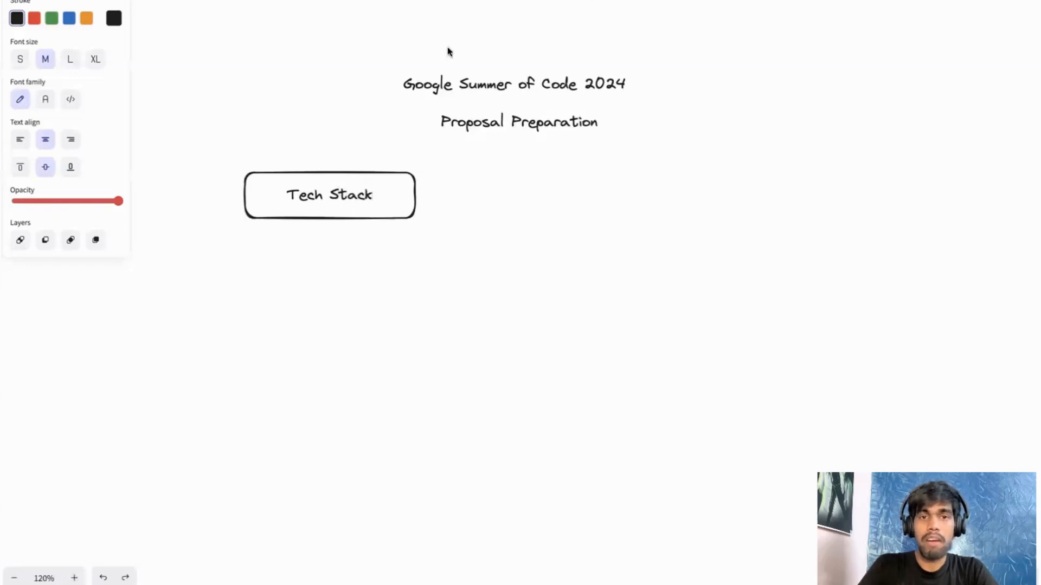
pyautogui.moveTo(427, 30)
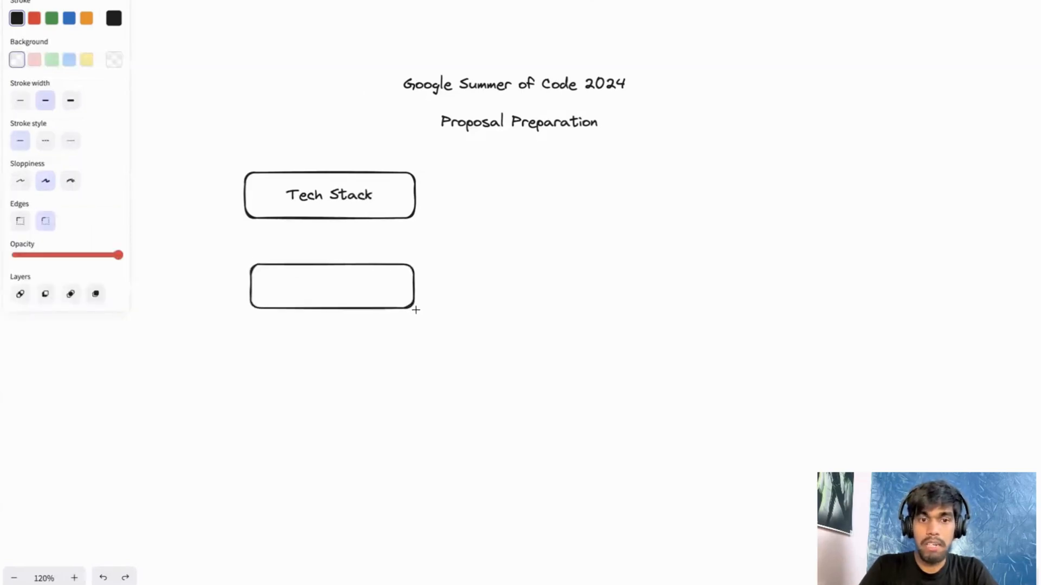
# - Label the second box "3 Orgs" and finish editing
pyautogui.doubleClick(335, 289)
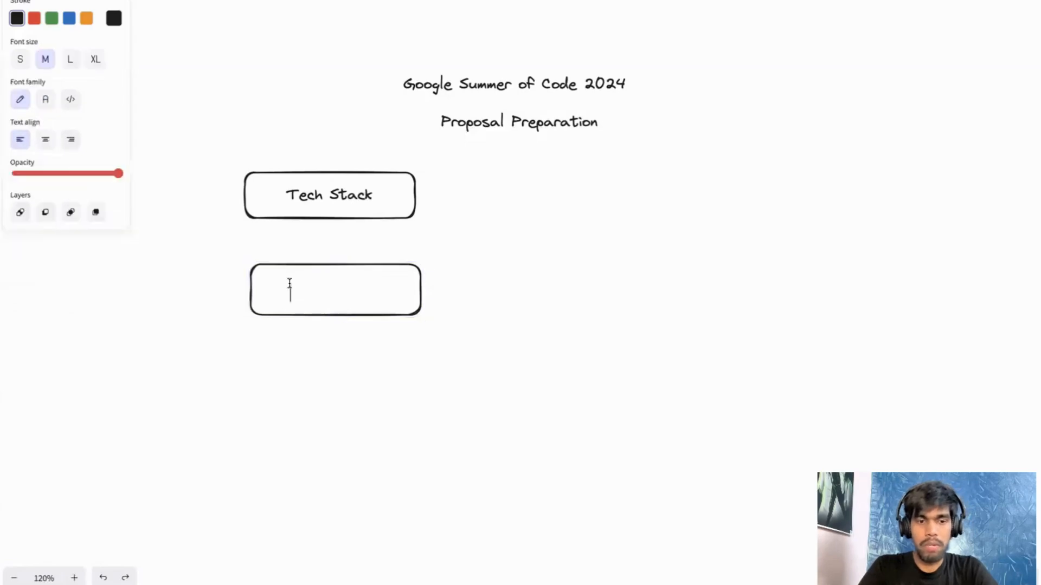
pyautogui.write('3 Org')
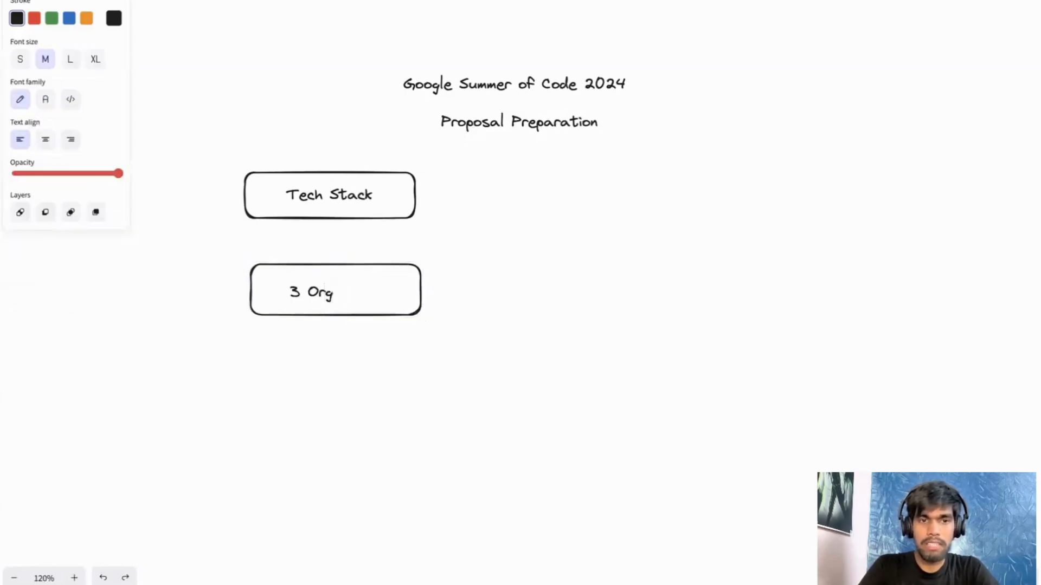
pyautogui.write('s')
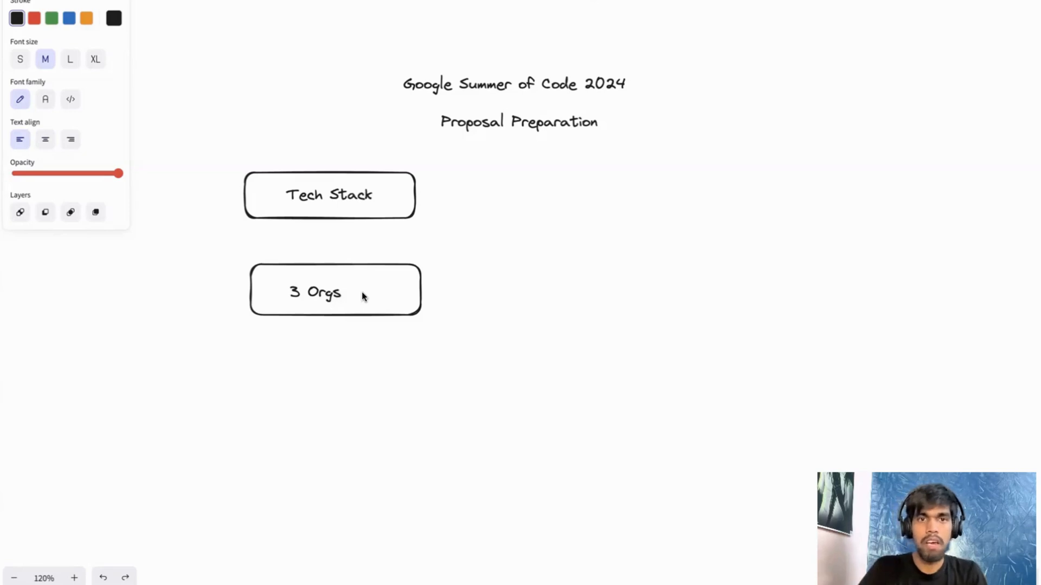
pyautogui.click(432, 8)
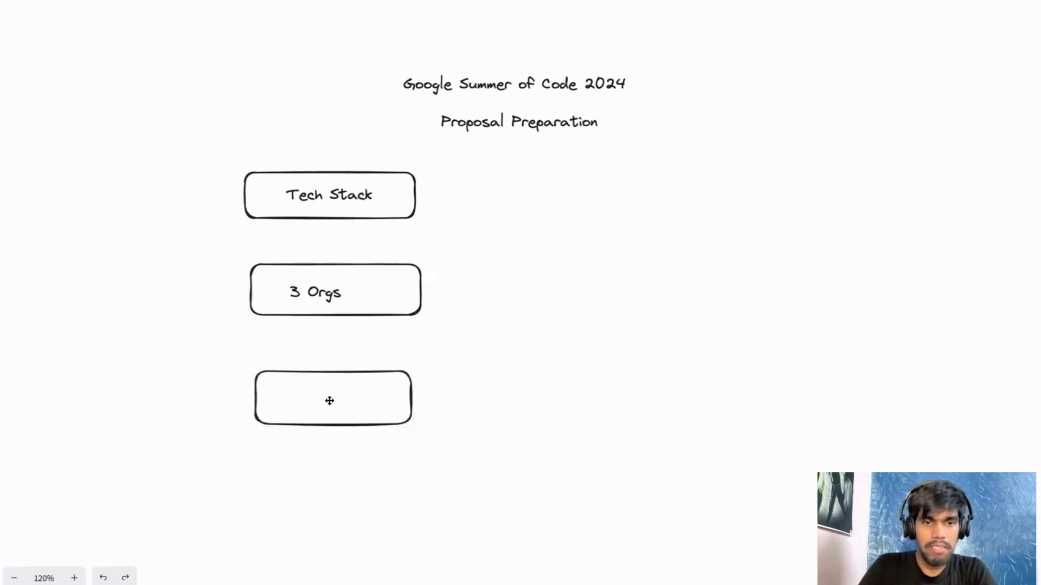
# - Label the third box "Ideas List" and finish editing
pyautogui.write('Ideas')
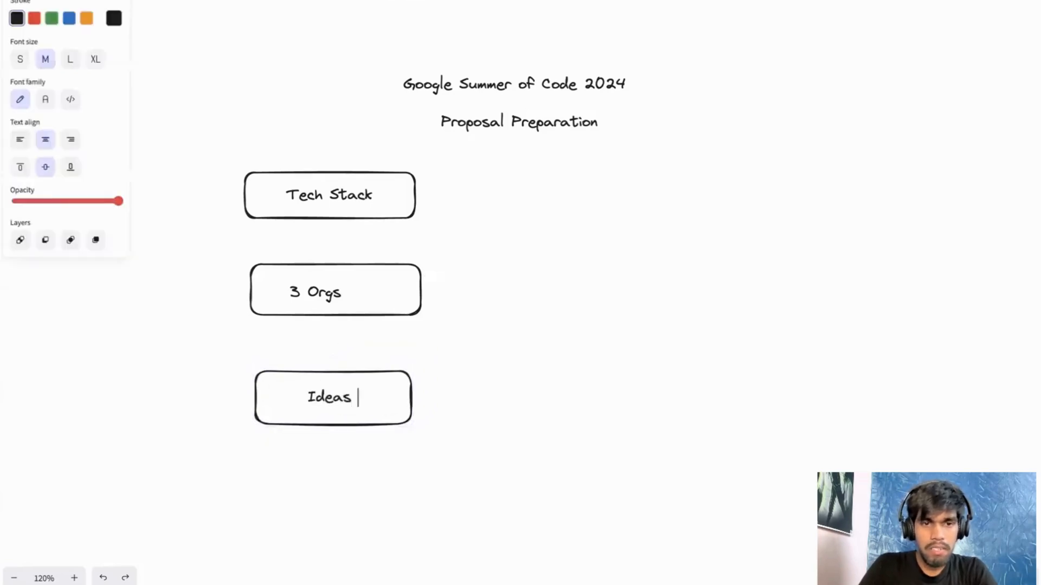
pyautogui.write('List')
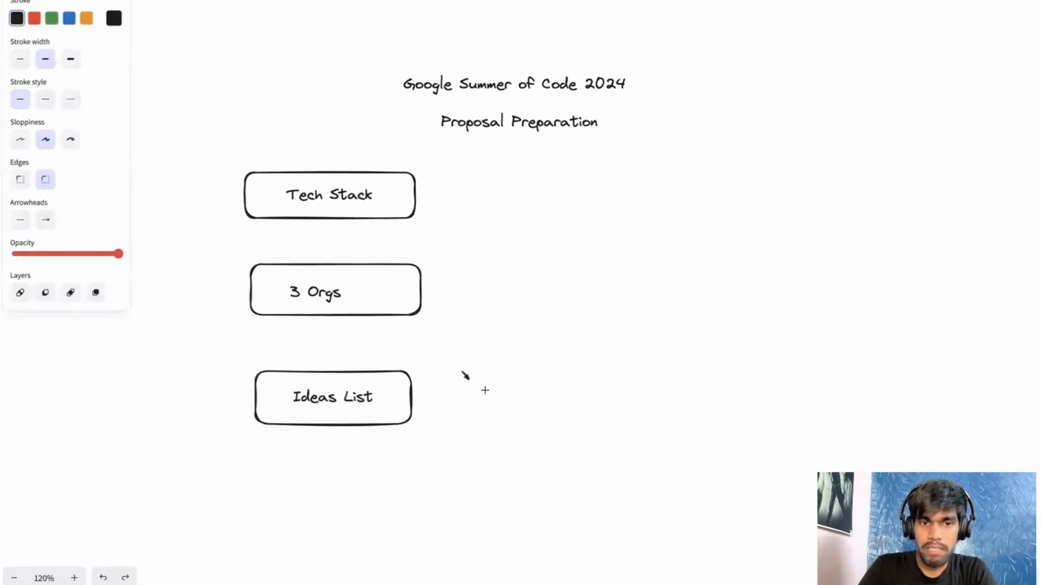
pyautogui.click(430, 17)
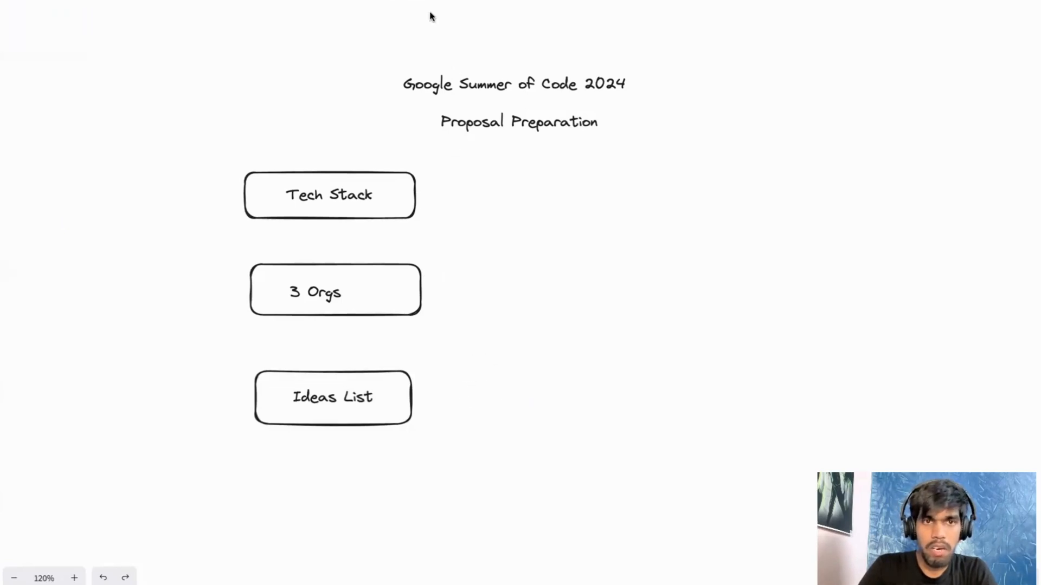
pyautogui.moveTo(452, 372)
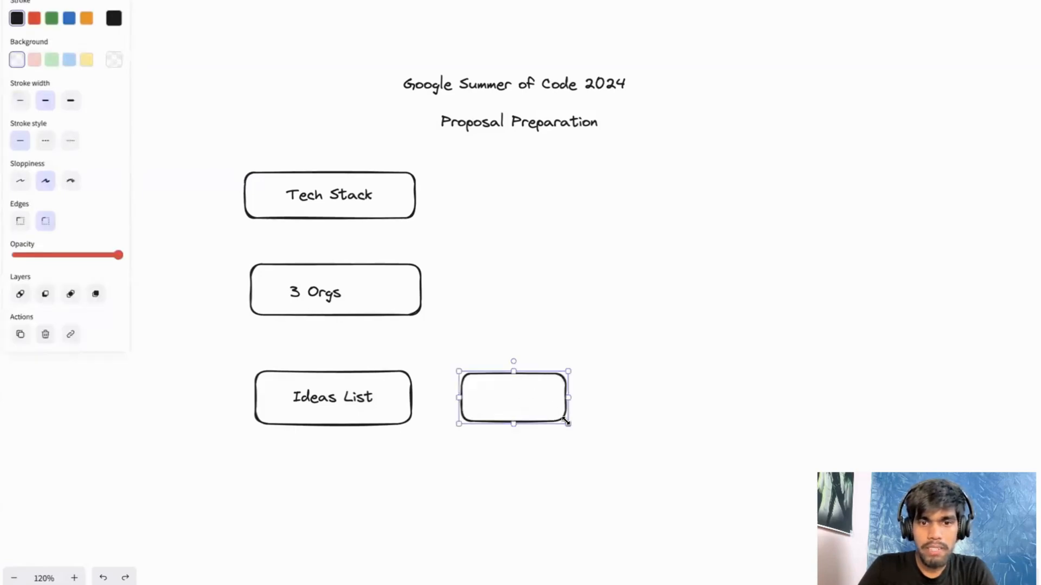
# - Label the empty box beside Ideas List "Pick 2 Project"
pyautogui.doubleClick(513, 396)
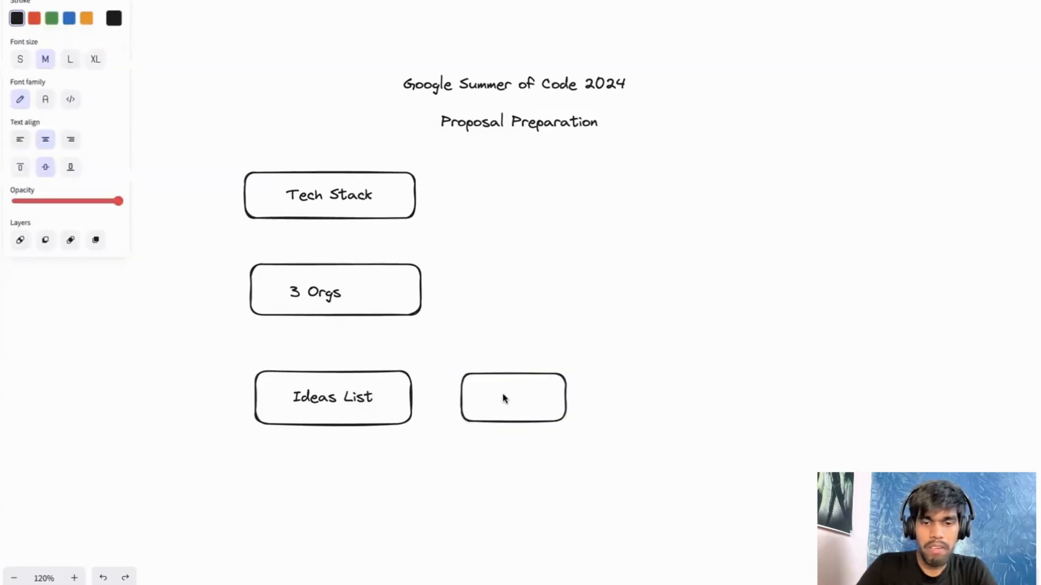
pyautogui.write('Pick 2')
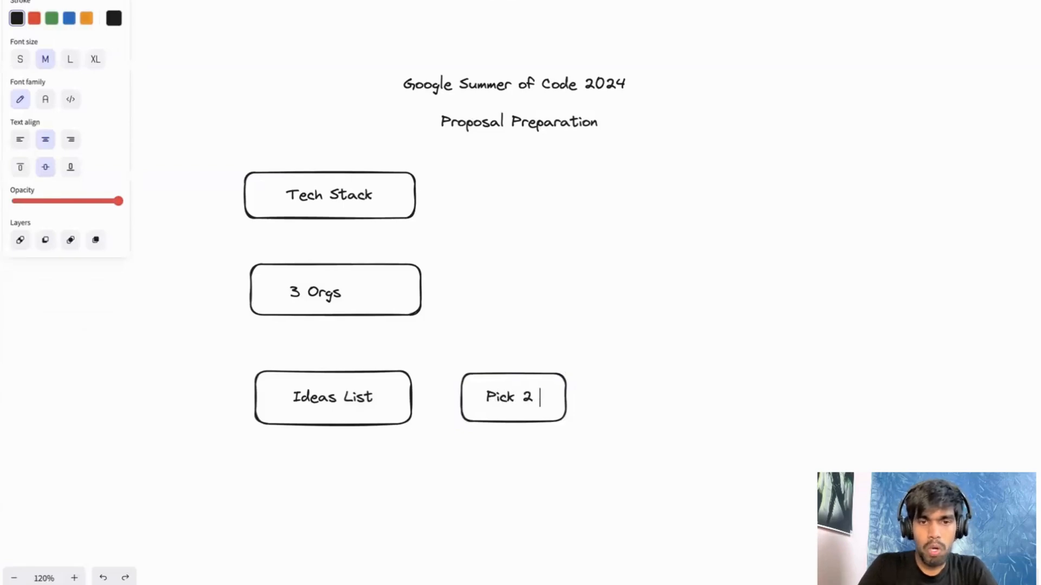
pyautogui.write('Project')
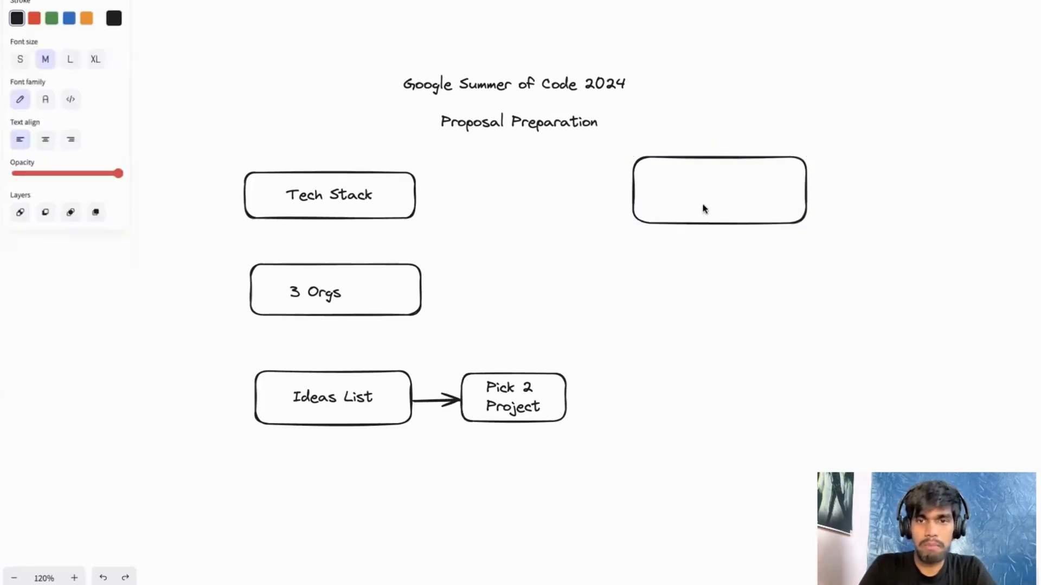
# - Label the upper-right box "Codebase"
pyautogui.write('Code')
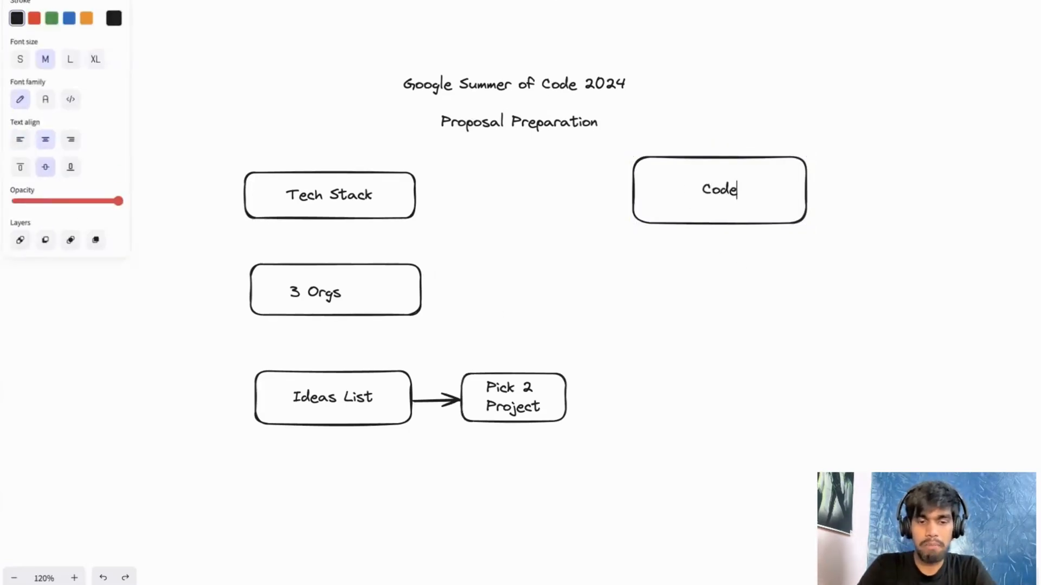
pyautogui.write('base')
pyautogui.write('Exma')
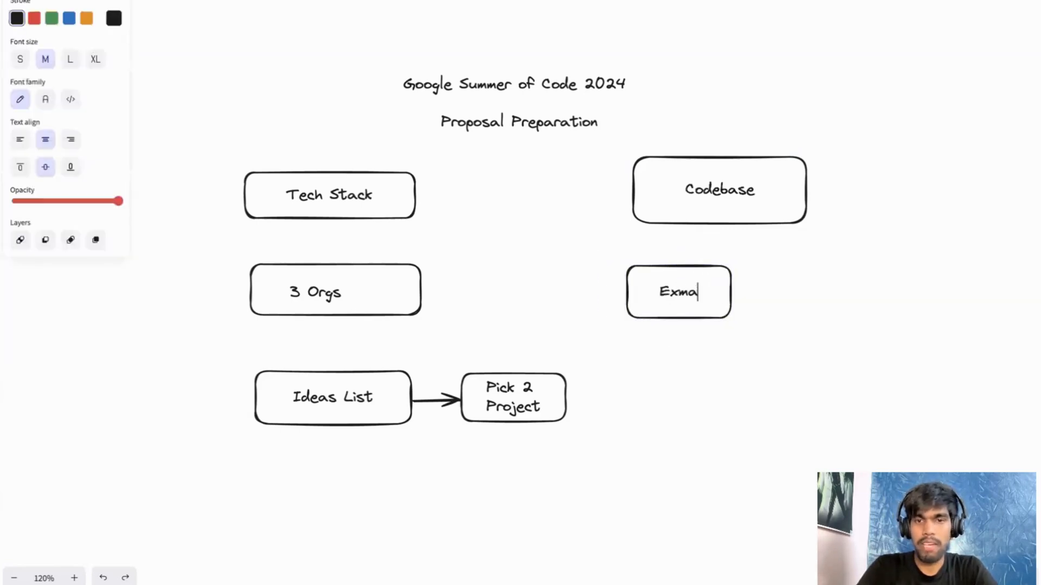
# - Begin typing a label in the box beneath Codebase
pyautogui.write('nm')
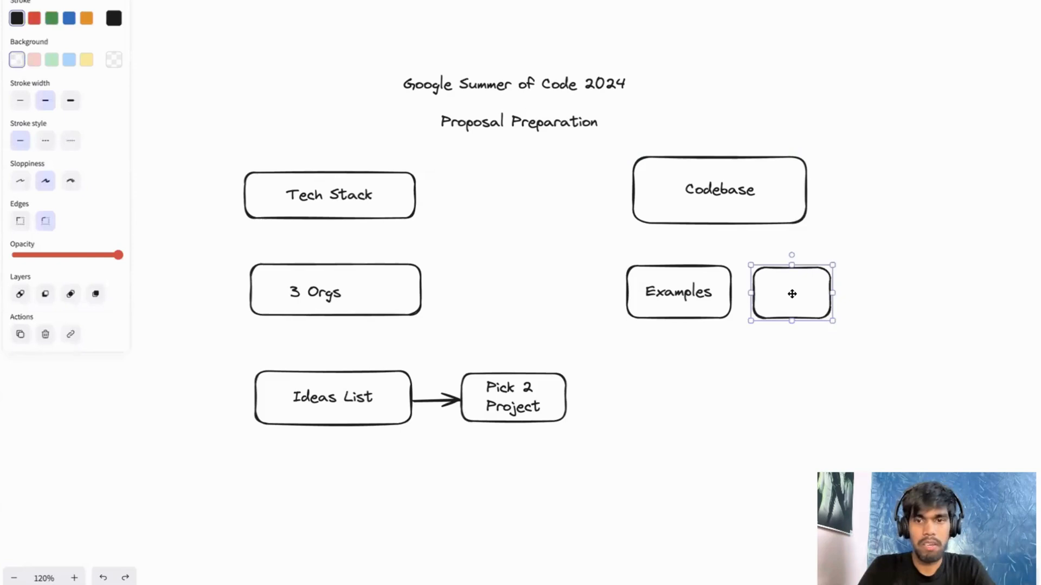
# - Label the small box right of Examples "Run"
pyautogui.write('Run')
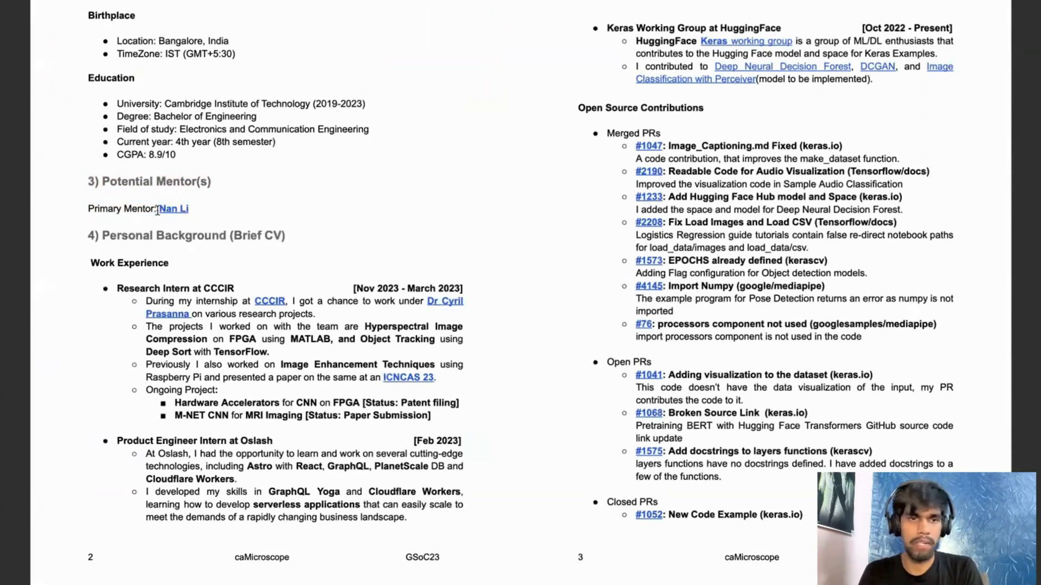
pyautogui.moveTo(174, 208)
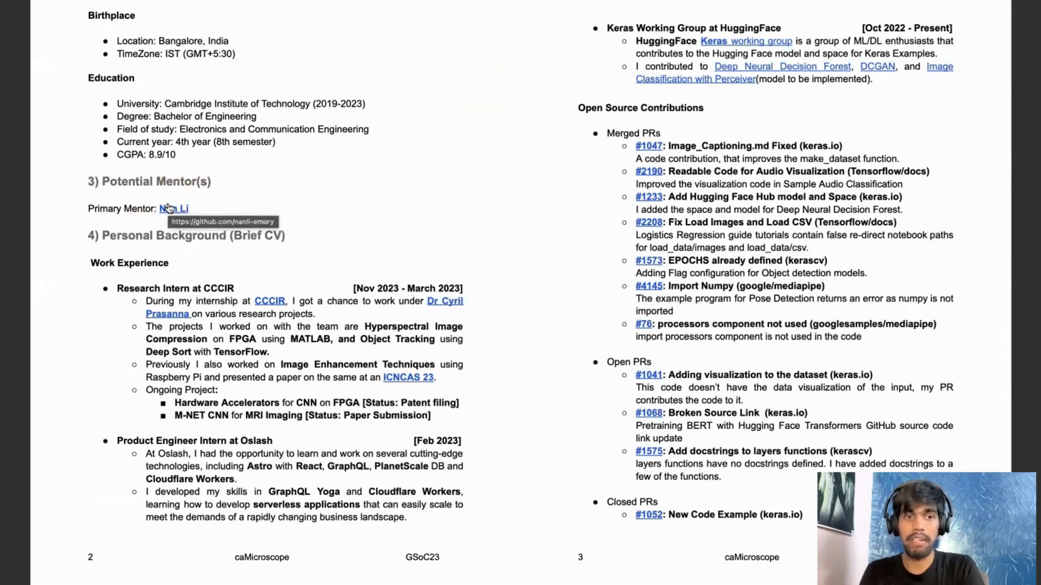
pyautogui.moveTo(121, 242)
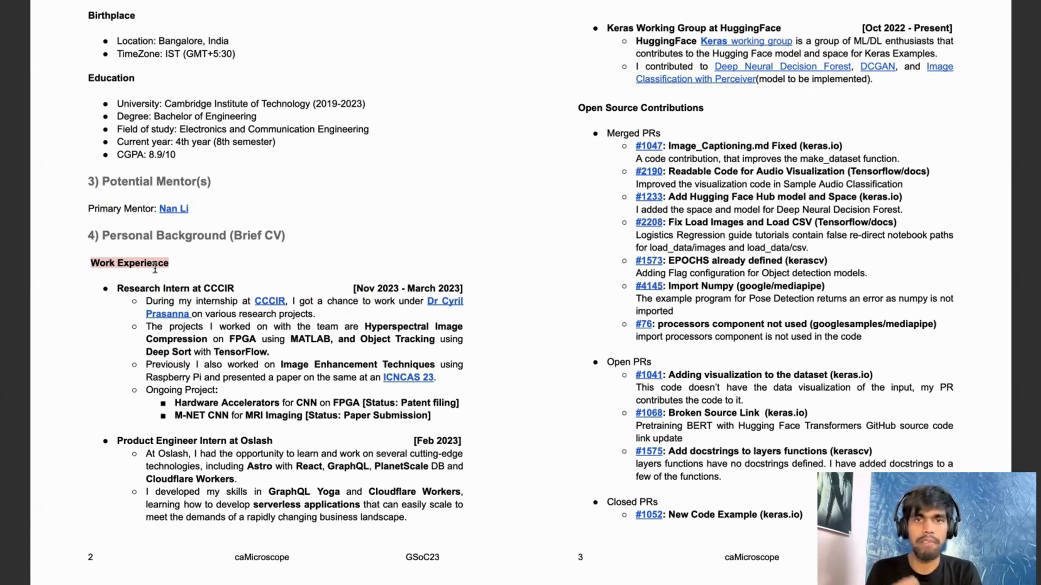
pyautogui.moveTo(136, 291)
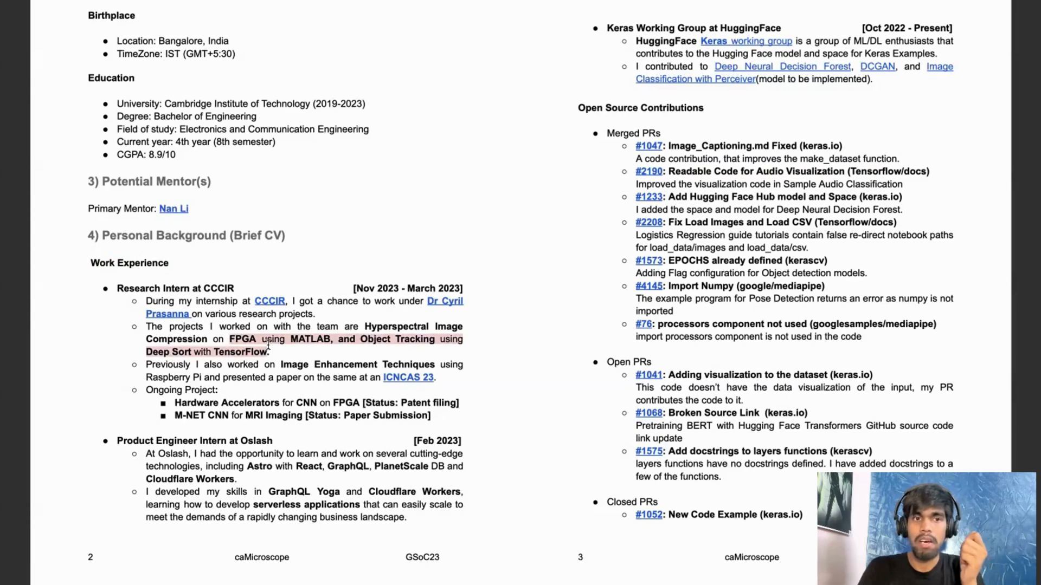
pyautogui.scroll(3)
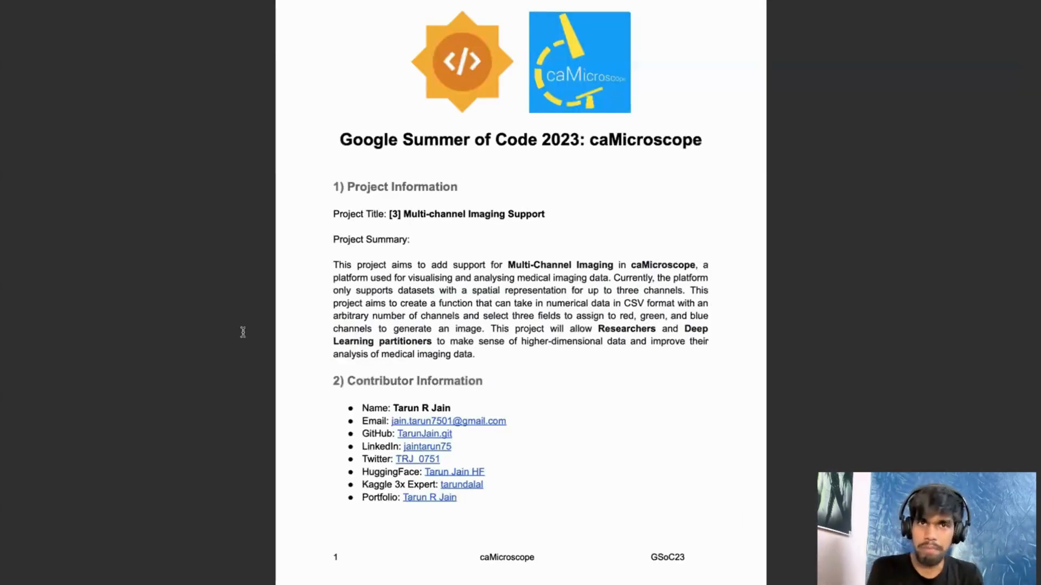
pyautogui.scroll(-3)
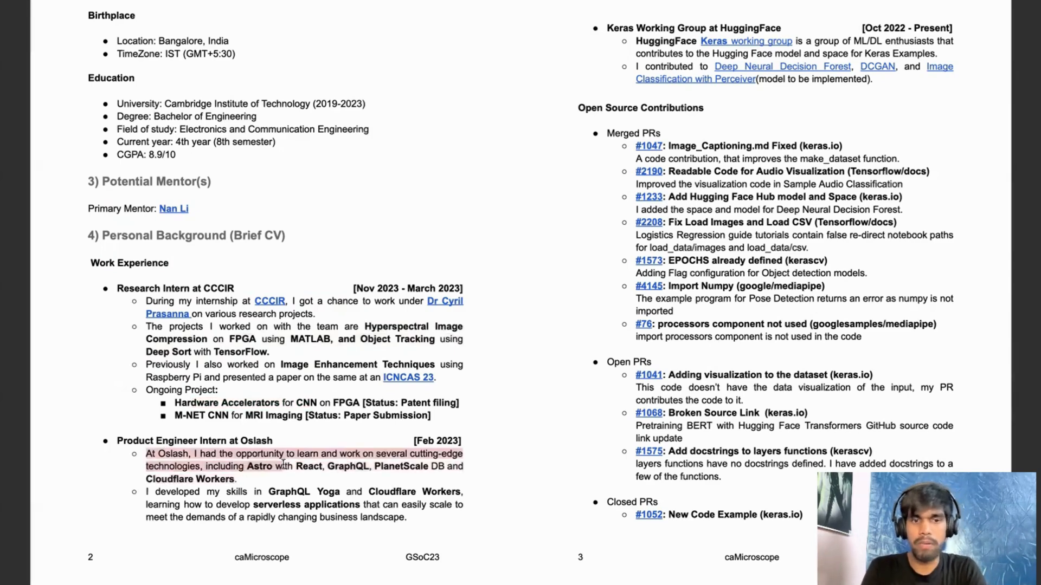
pyautogui.click(153, 453)
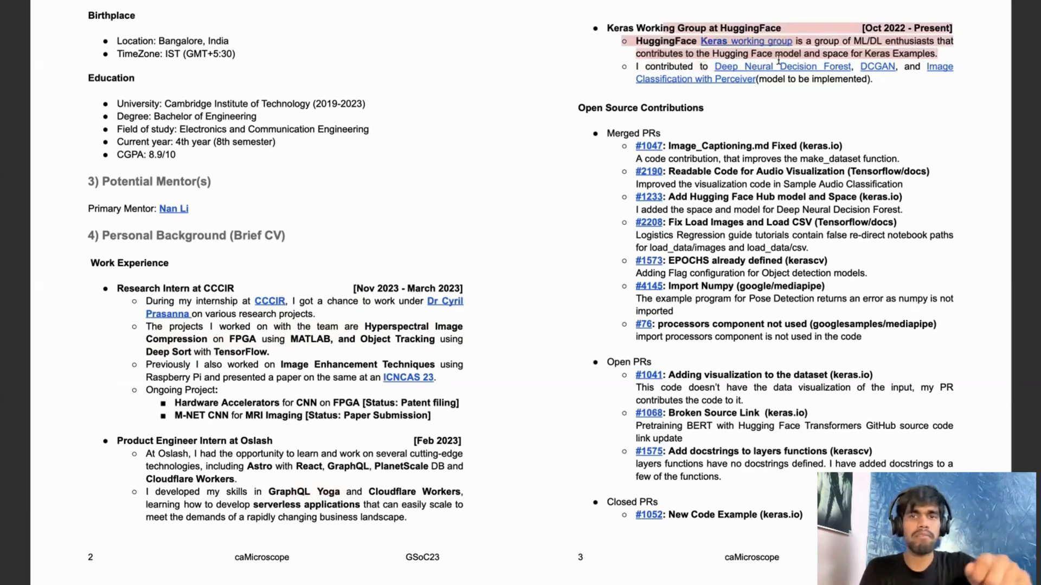
pyautogui.moveTo(723, 66)
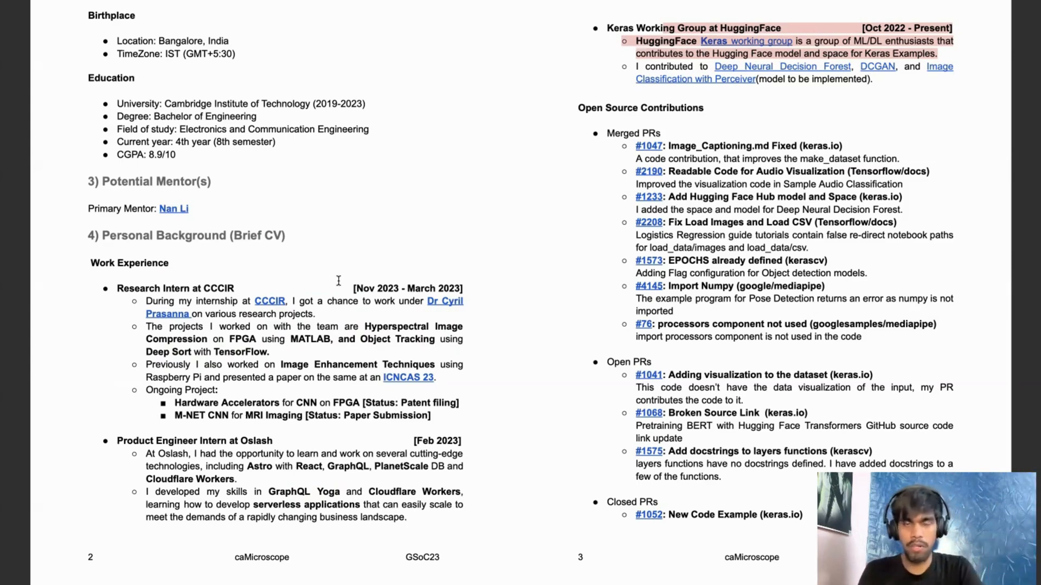
pyautogui.moveTo(357, 344)
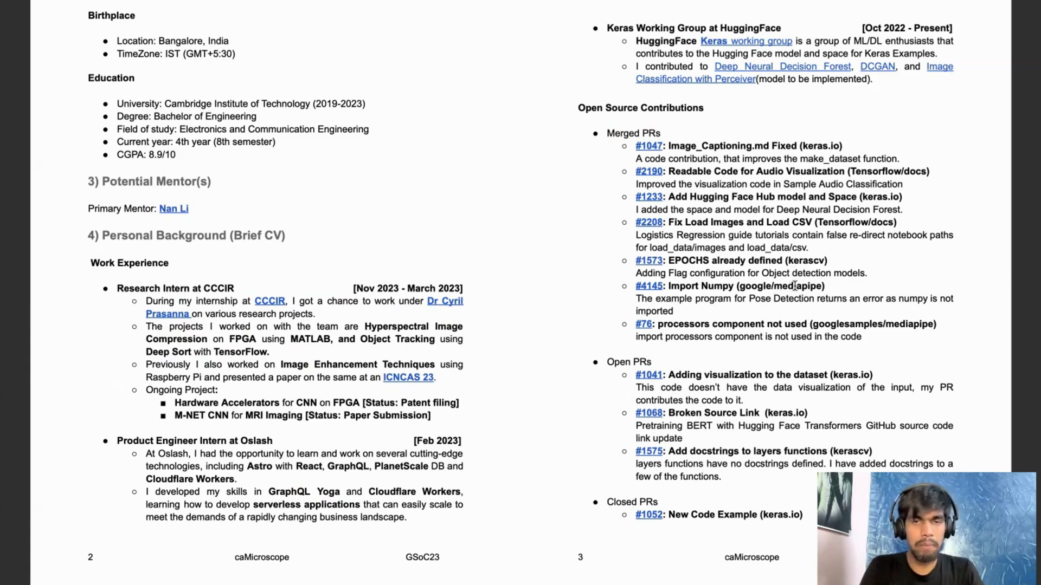
pyautogui.moveTo(791, 291)
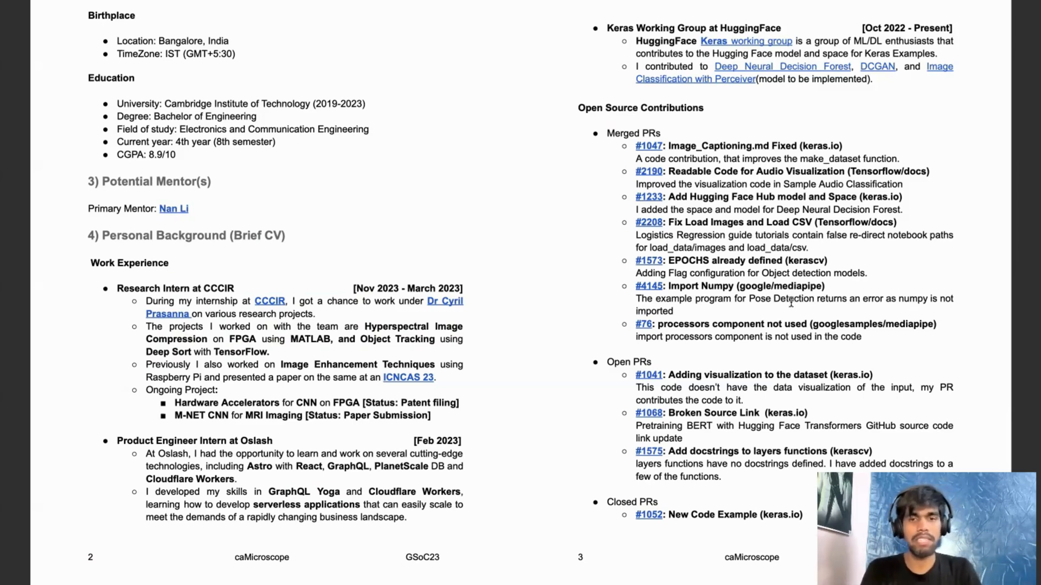
pyautogui.scroll(-3)
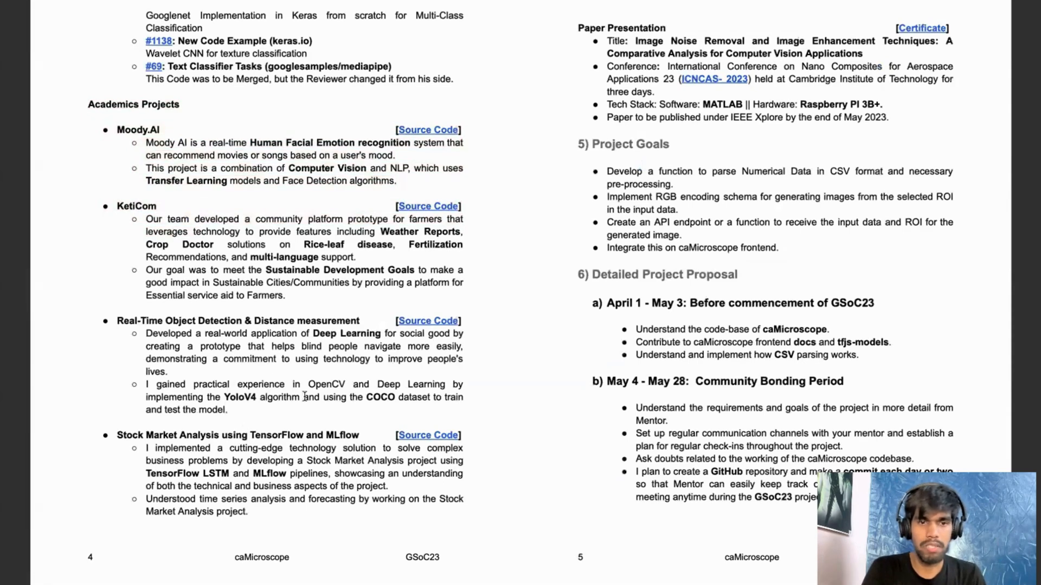
# - Highlight the four Project Goals bullets on page 5 of the proposal
pyautogui.doubleClick(326, 384)
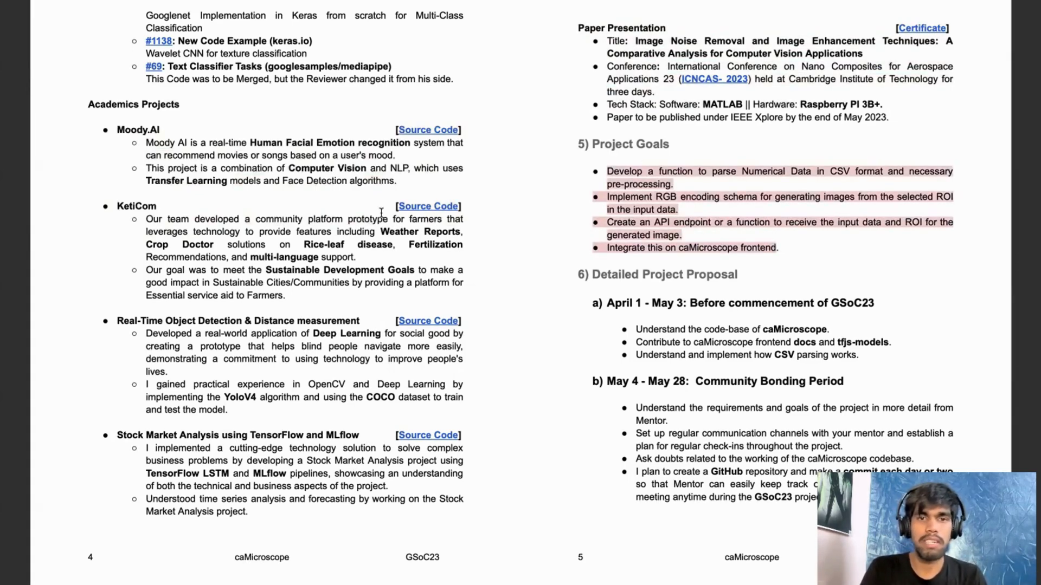
# - Scroll up to review the opening pages, then return to page 5's Community Bonding Period heading
pyautogui.rightClick(379, 212)
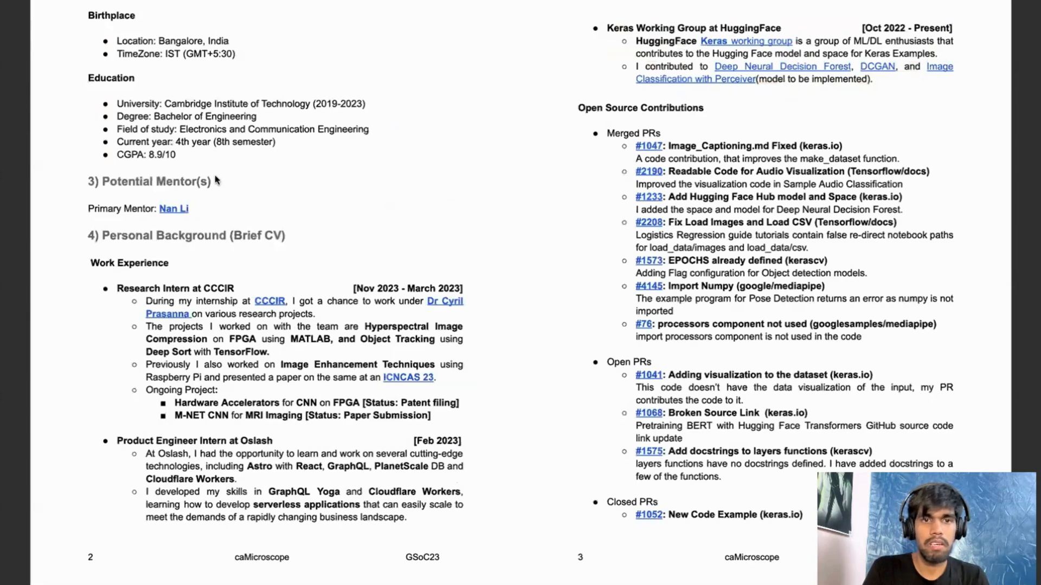
pyautogui.scroll(3)
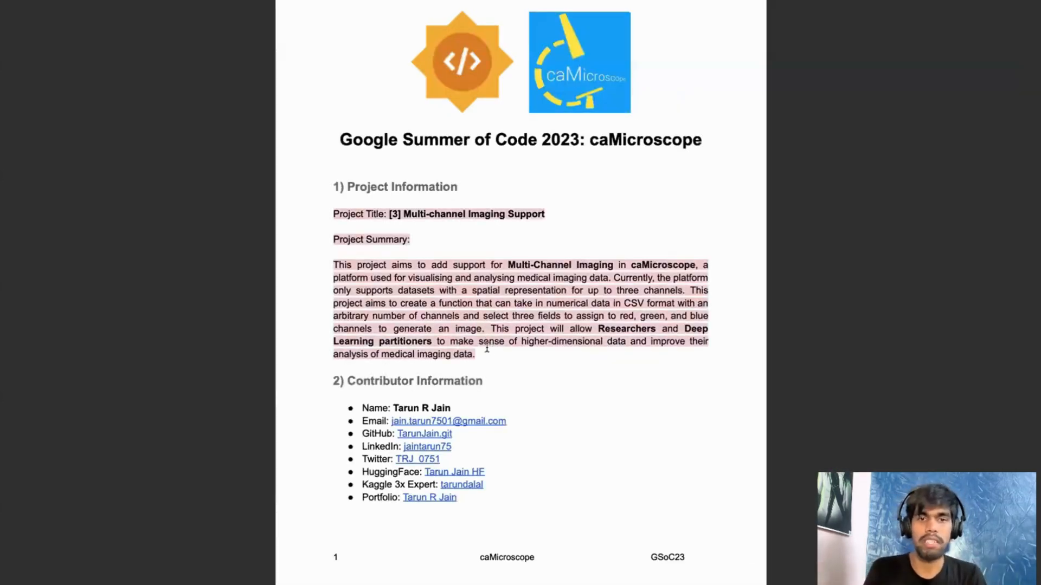
pyautogui.scroll(-3)
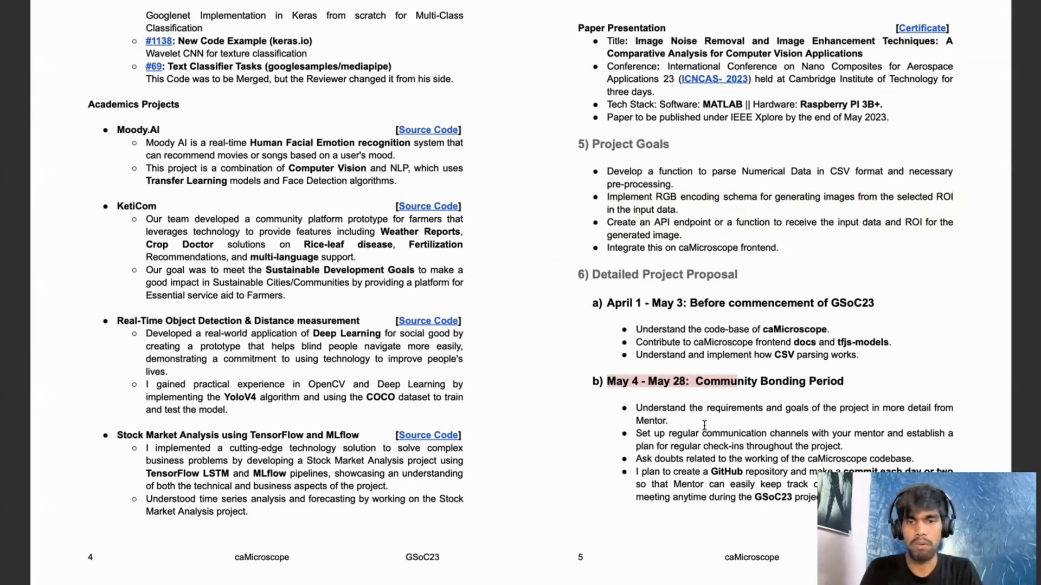
# - Scroll down to pages 6–7 to reach the Midterm Evaluations heading
pyautogui.scroll(-3)
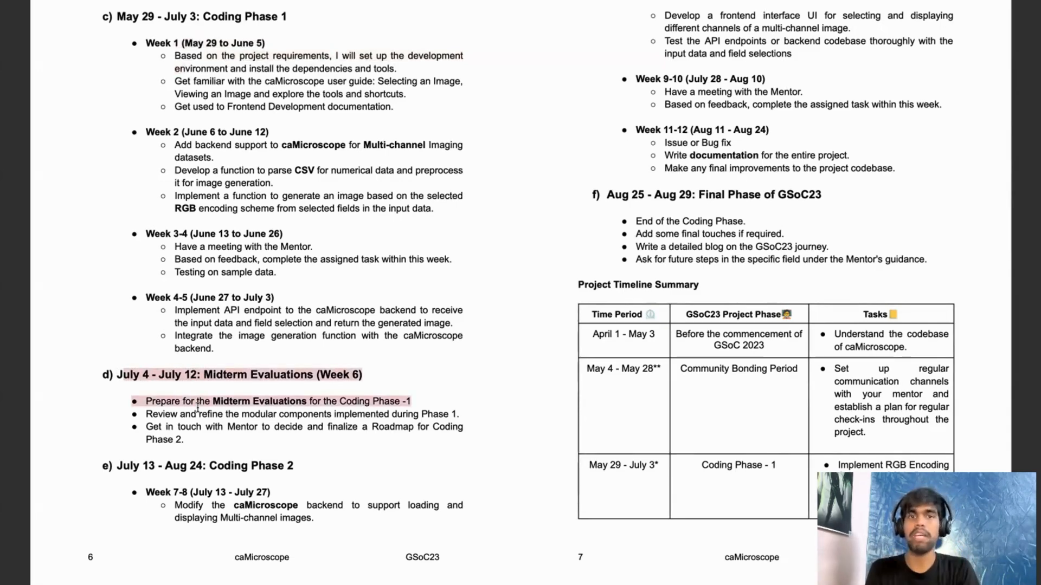
pyautogui.scroll(3)
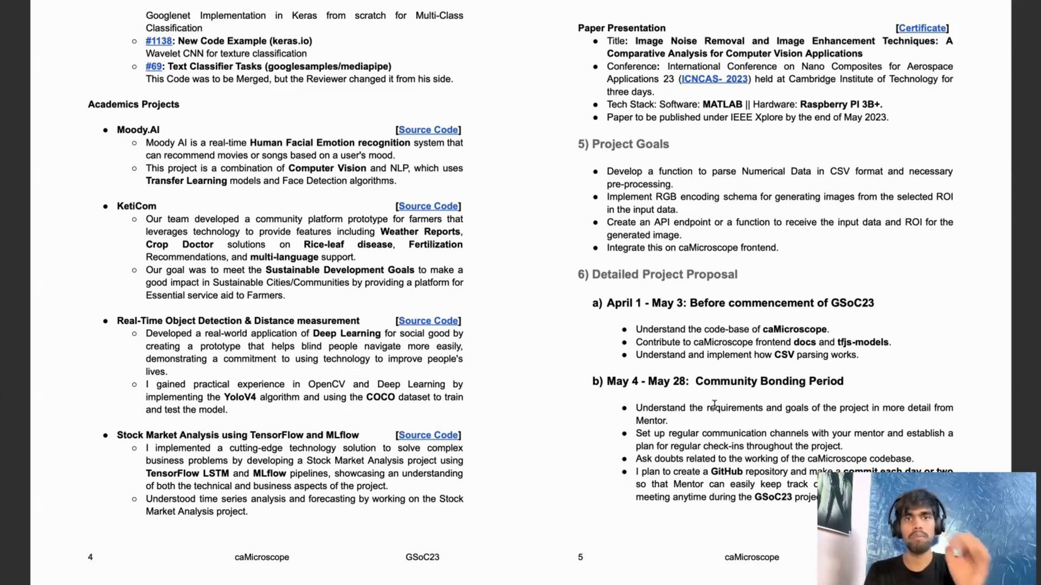
pyautogui.scroll(-3)
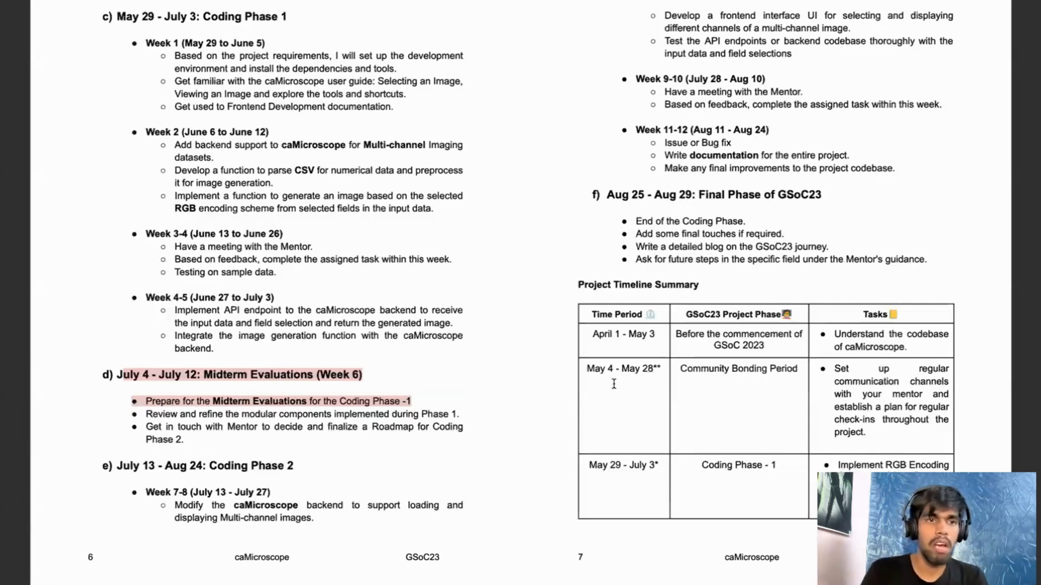
pyautogui.moveTo(229, 421)
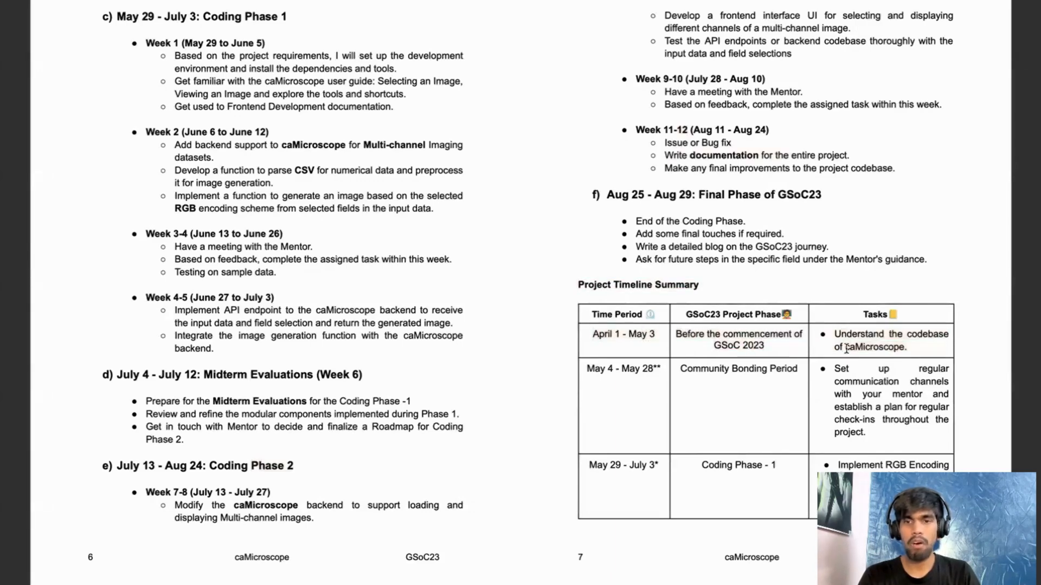
# - Scroll to pages 8–9 showing work hours, skill set, More About Me and the closing Thank You
pyautogui.doubleClick(873, 347)
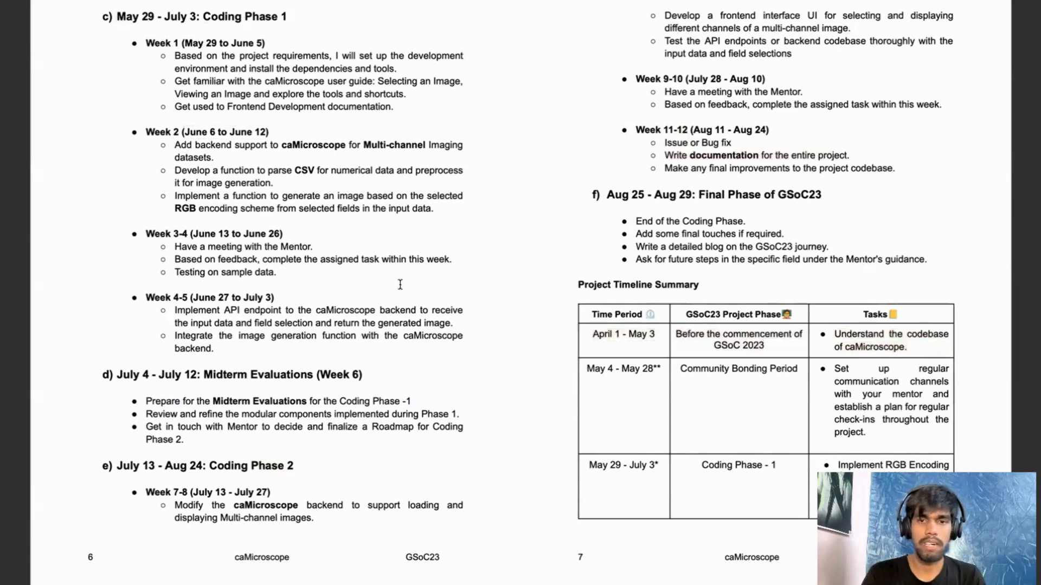
pyautogui.moveTo(696, 302)
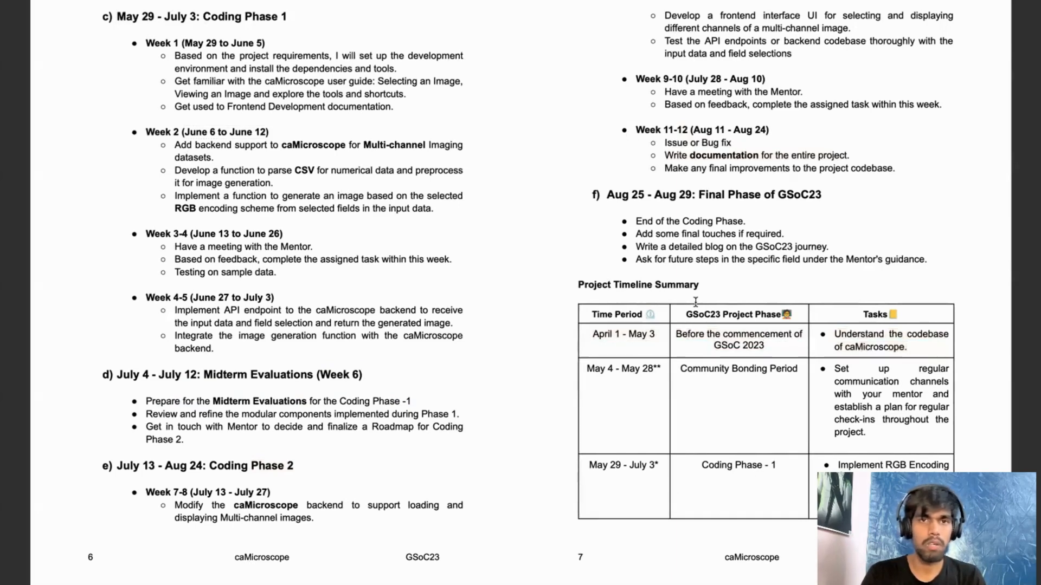
pyautogui.scroll(-3)
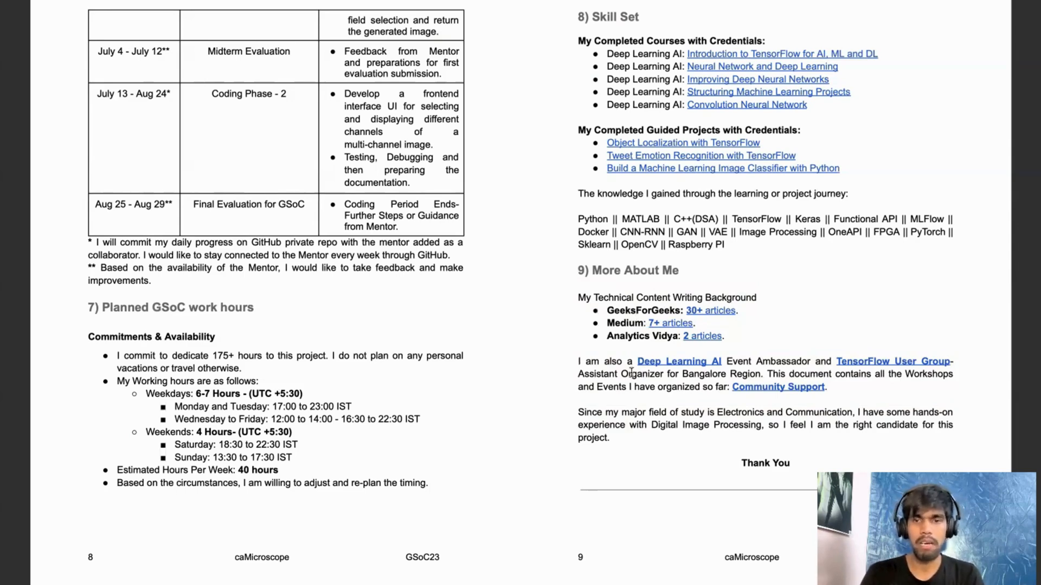
pyautogui.moveTo(631, 403)
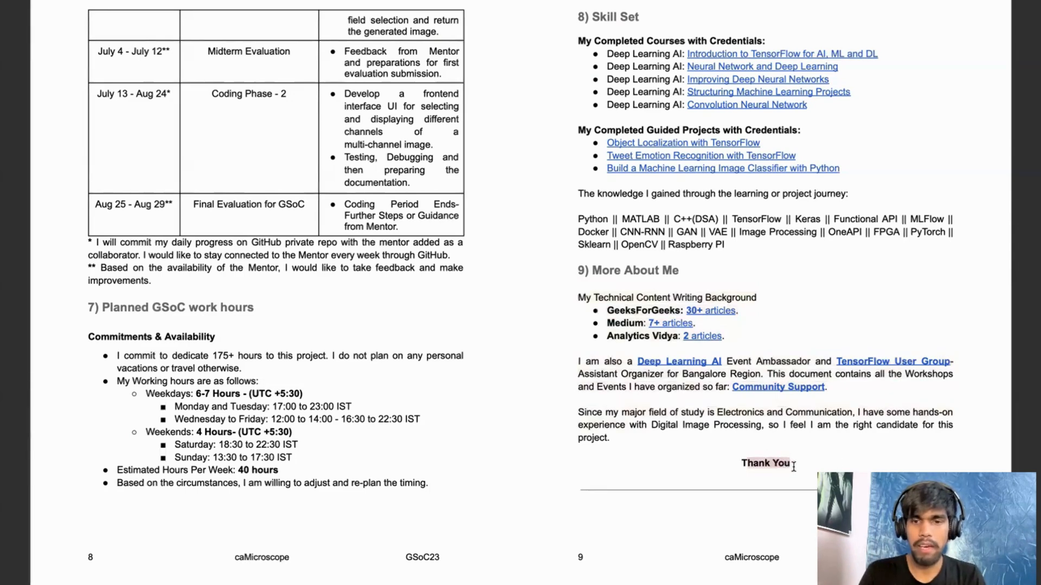
pyautogui.moveTo(558, 360)
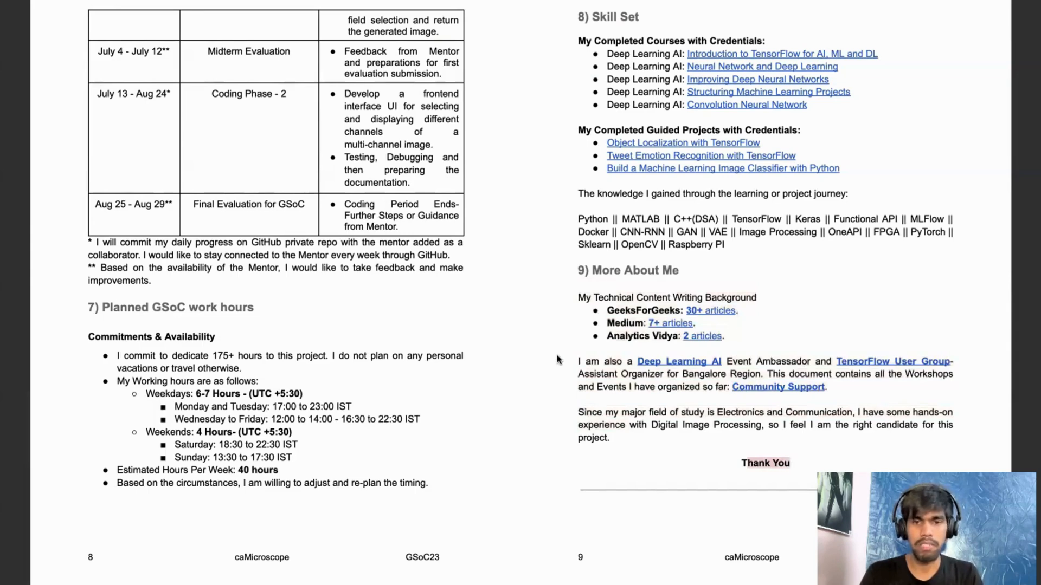